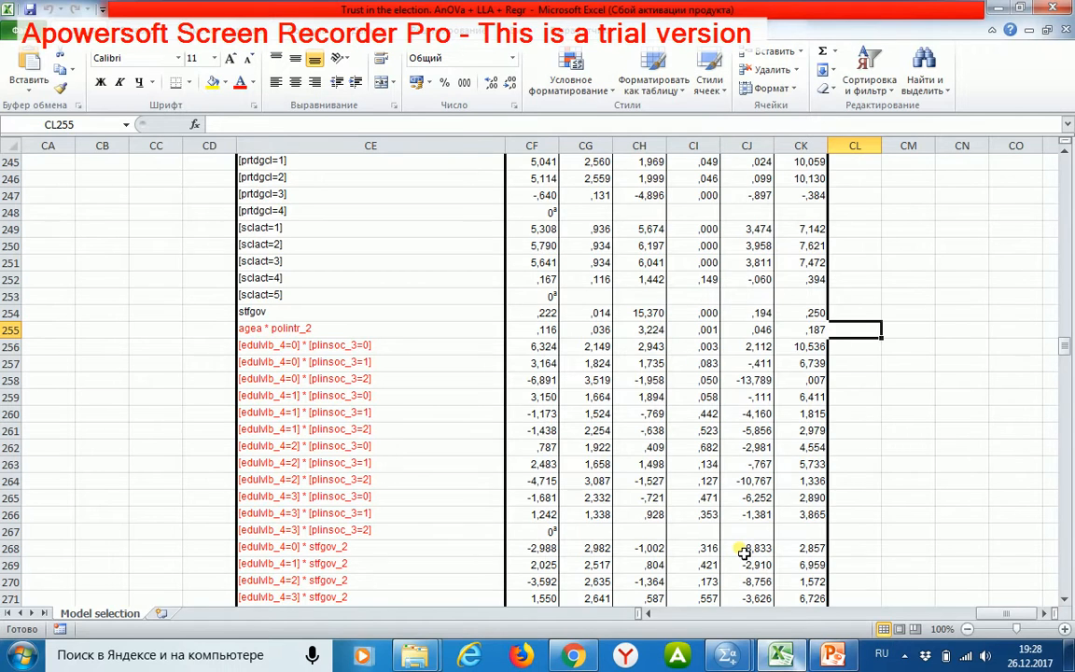
# Enter 'COMPUTE agea.polintr_2 = agea * polintr_2.' beside the row 255 term
pyautogui.write('COMPUTE agea.polintr_2 = agea * polintr_2.')
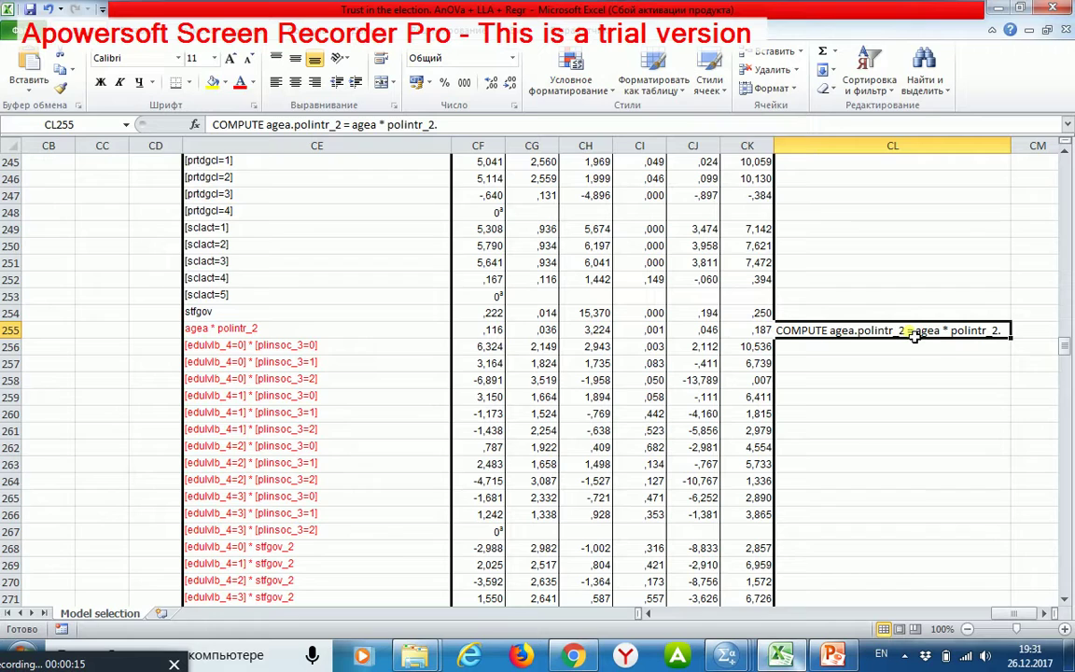
pyautogui.moveTo(885, 347)
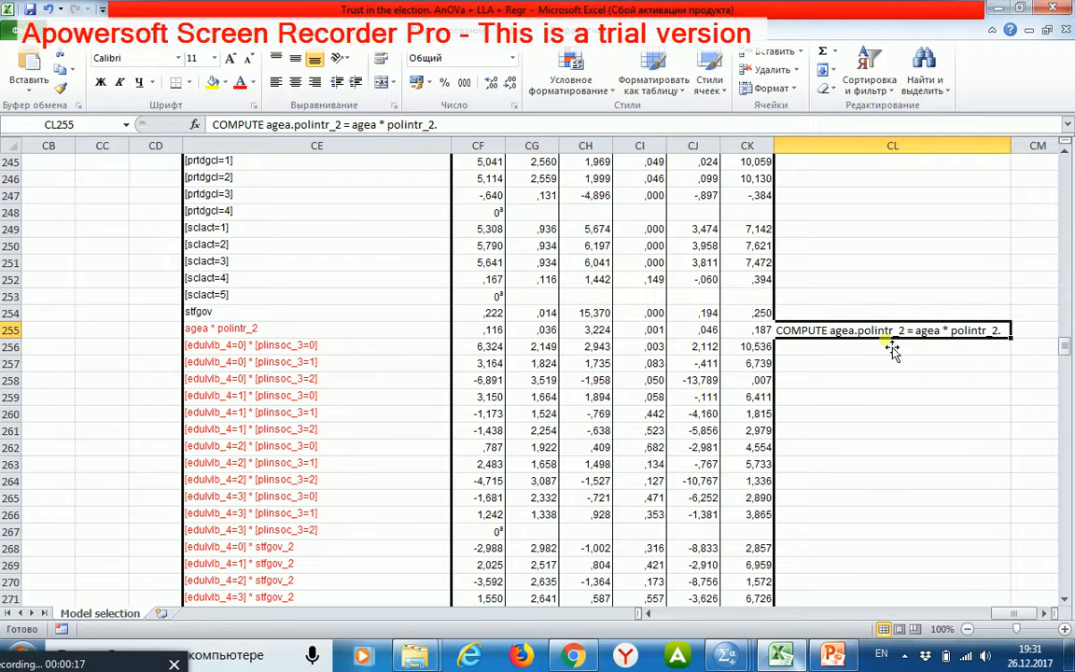
pyautogui.moveTo(935, 317)
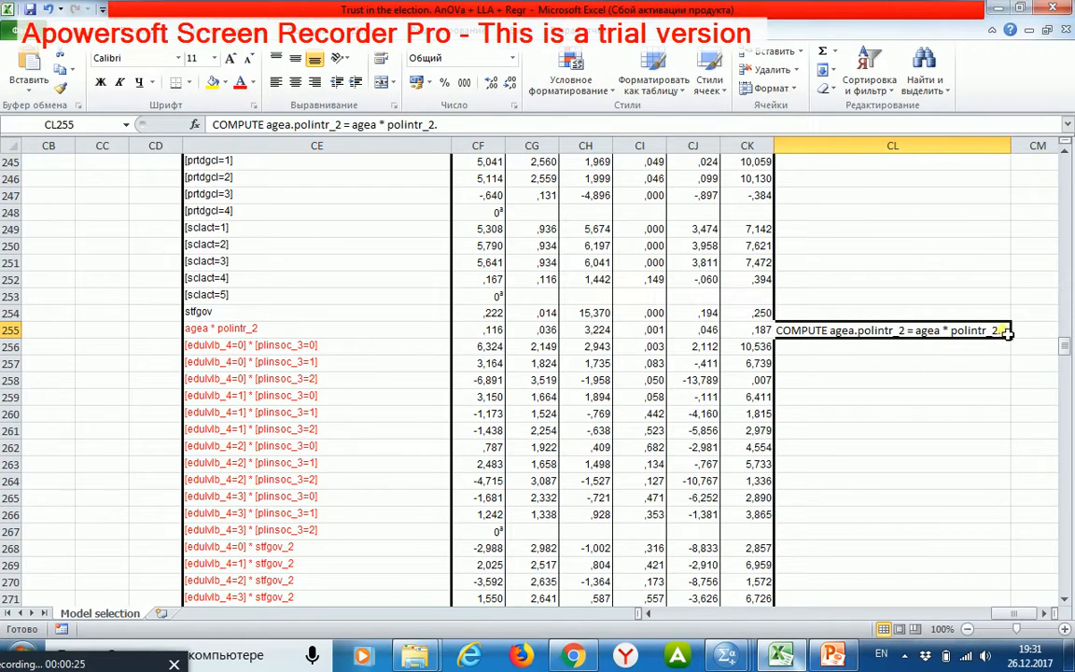
pyautogui.moveTo(1012, 350)
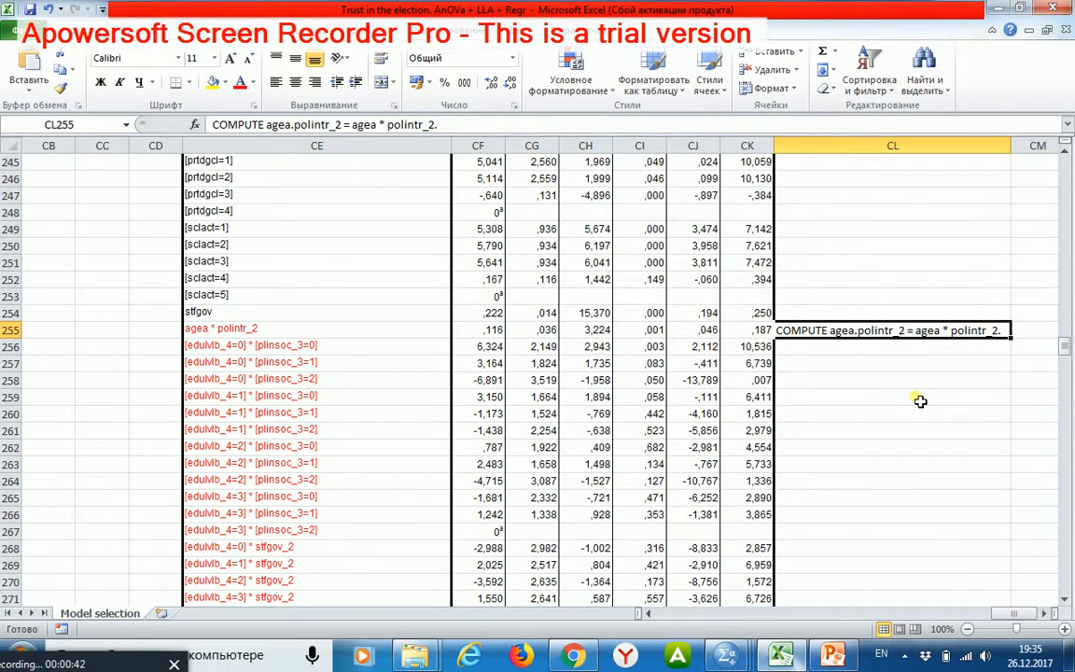
pyautogui.moveTo(347, 337)
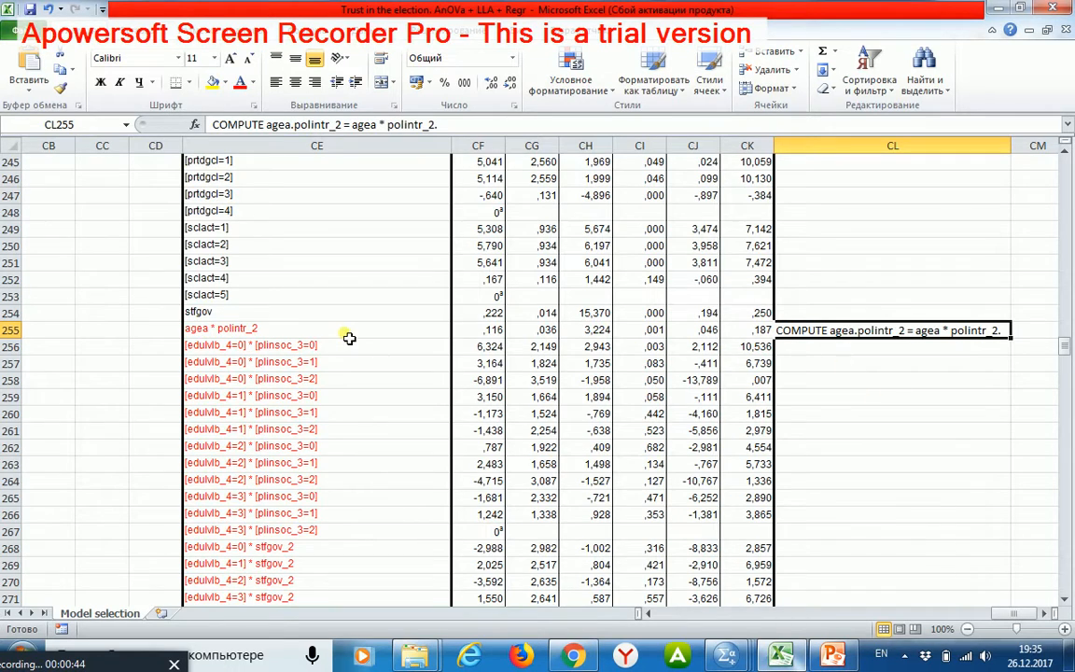
# Scroll down through the interaction term columns
pyautogui.scroll(-3)
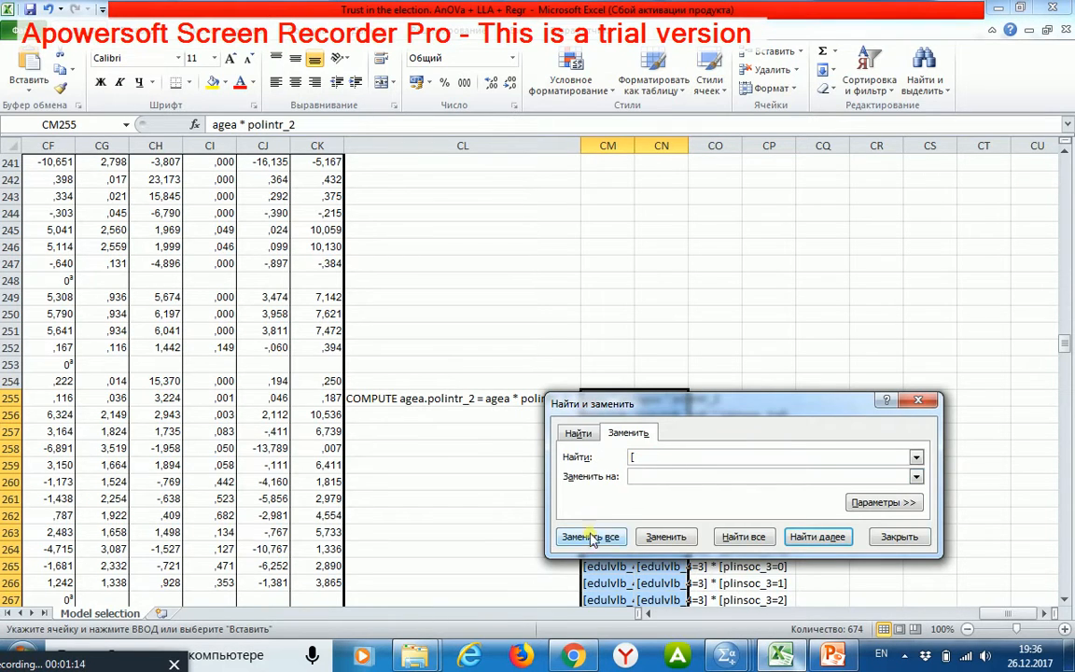
# Remove [ and ] from both term columns and replace * with . in column CM
pyautogui.click(590, 536)
pyautogui.write(']')
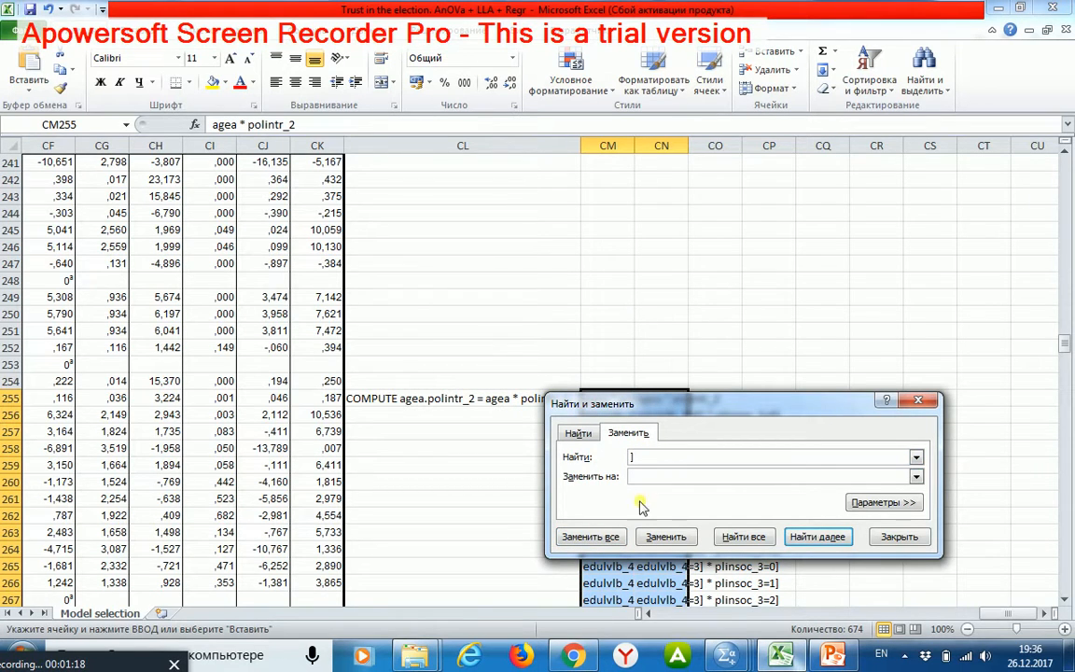
pyautogui.click(590, 536)
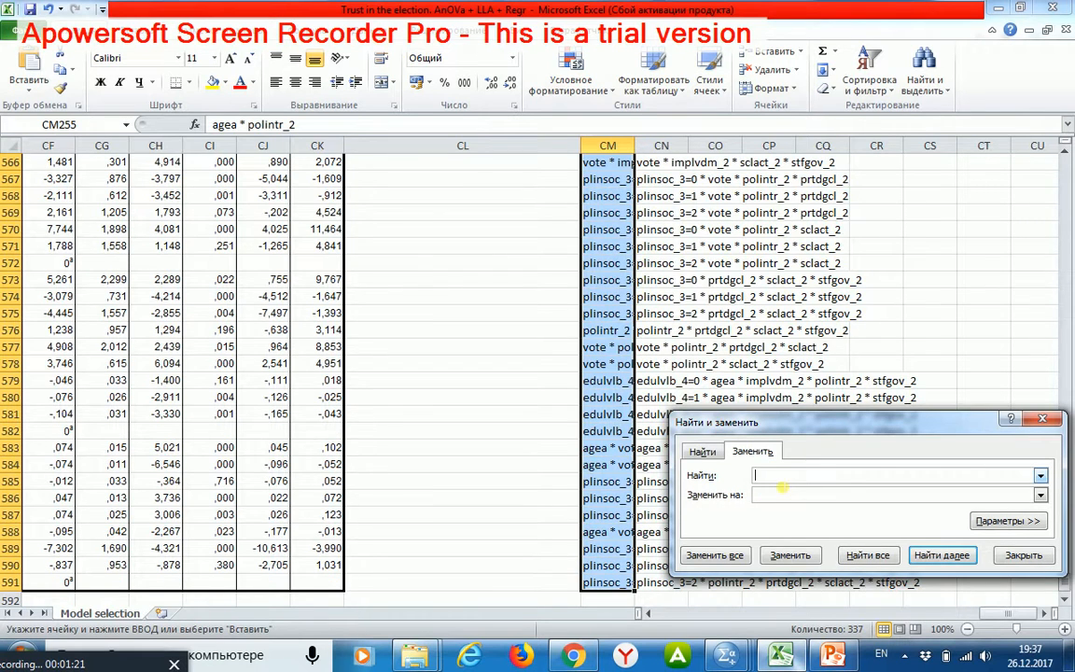
pyautogui.write('*')
pyautogui.click(901, 495)
pyautogui.write(',')
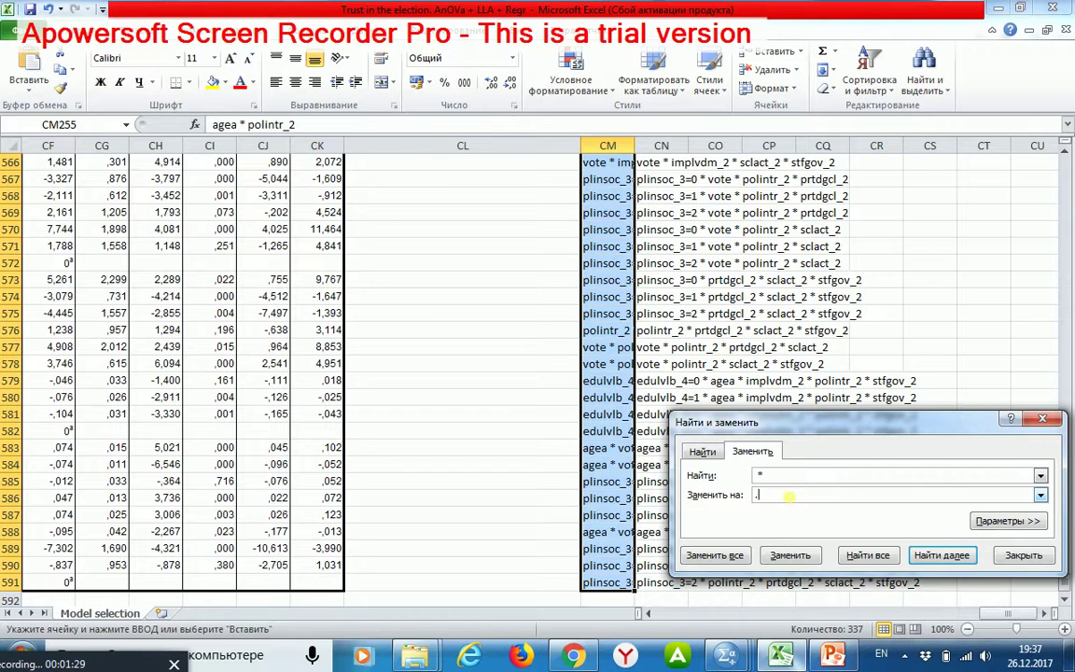
pyautogui.click(714, 555)
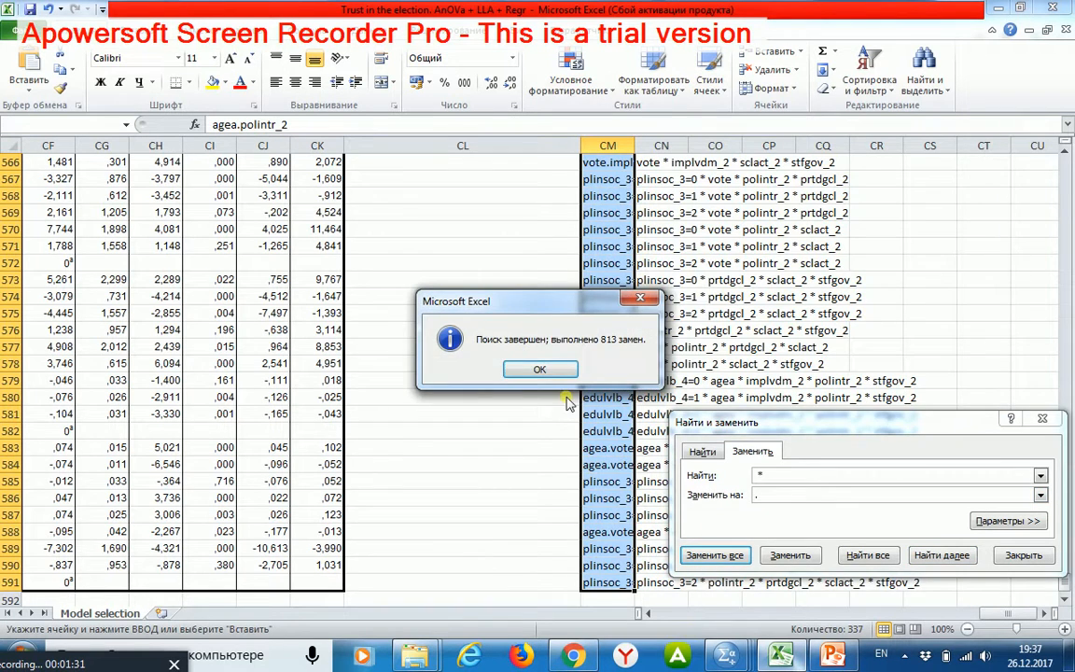
pyautogui.click(539, 369)
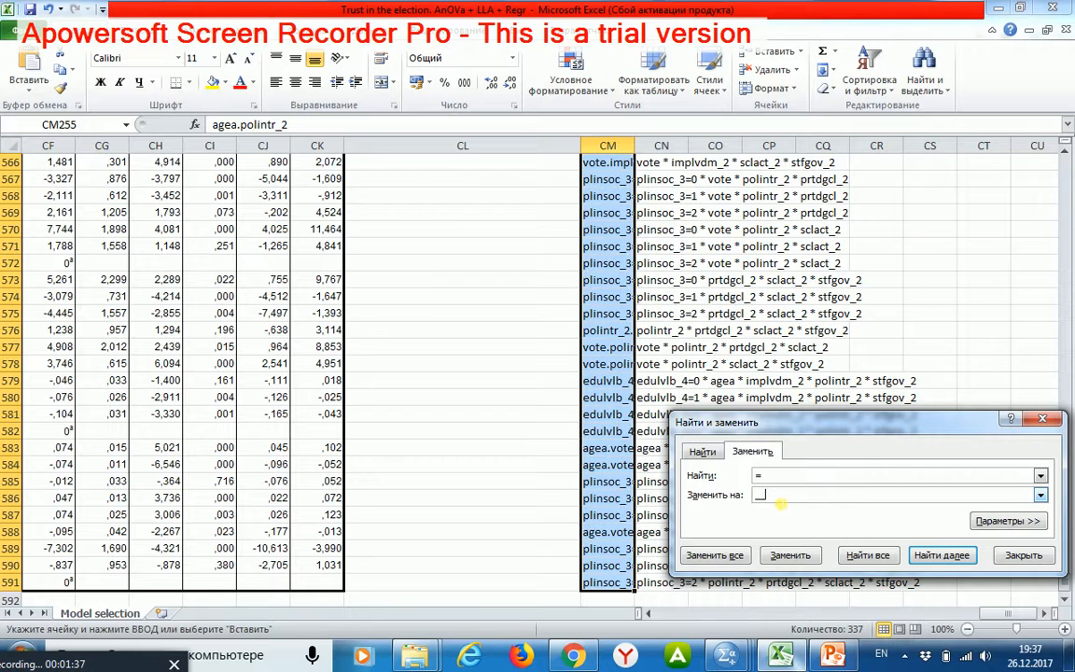
# Replace every = in column CM's variable names with __
pyautogui.click(715, 555)
pyautogui.write('=СЦЕПИТЬ("COMPUTE ";CM255;" = ";CN255;".")')
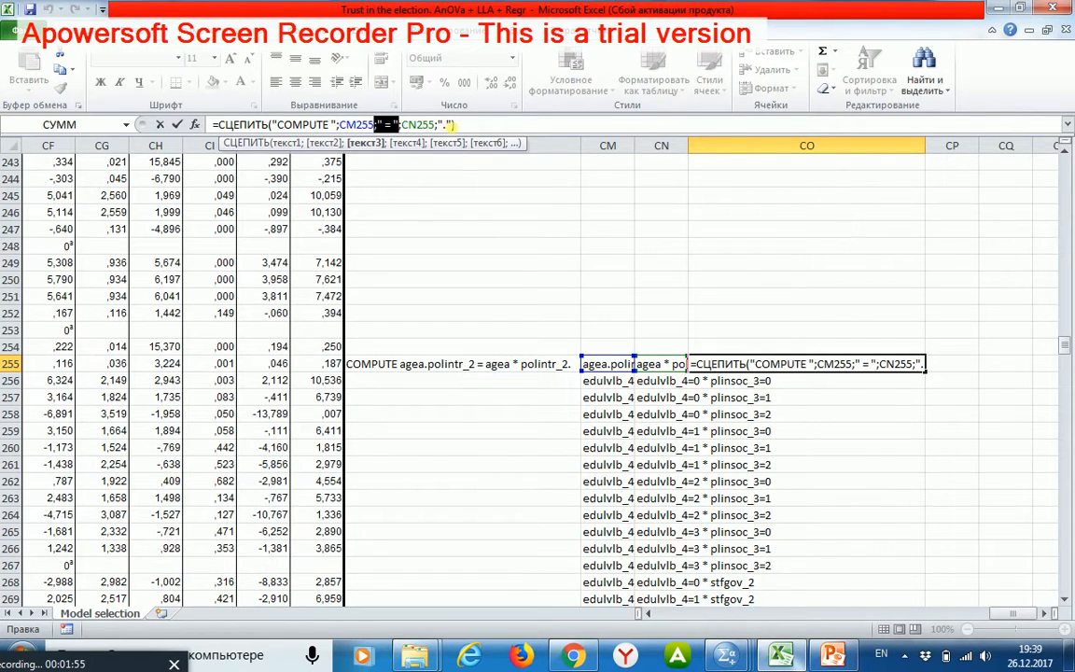
# Commit the CONCATENATE COMPUTE formula in row 255 and scroll down the sheet
pyautogui.press('Enter')
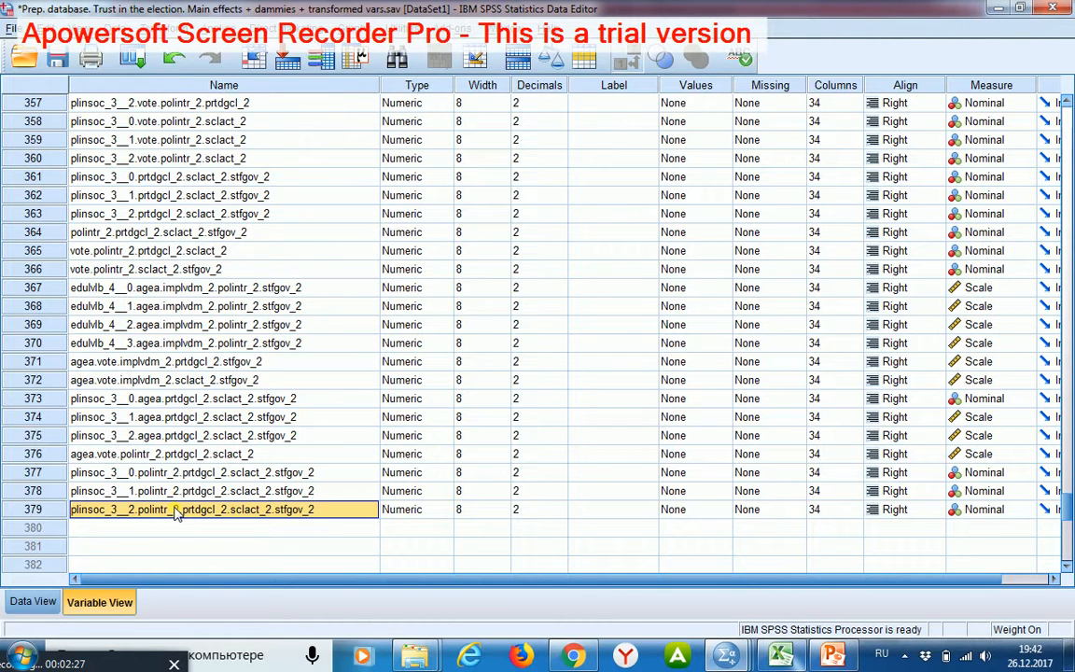
pyautogui.moveTo(187, 517)
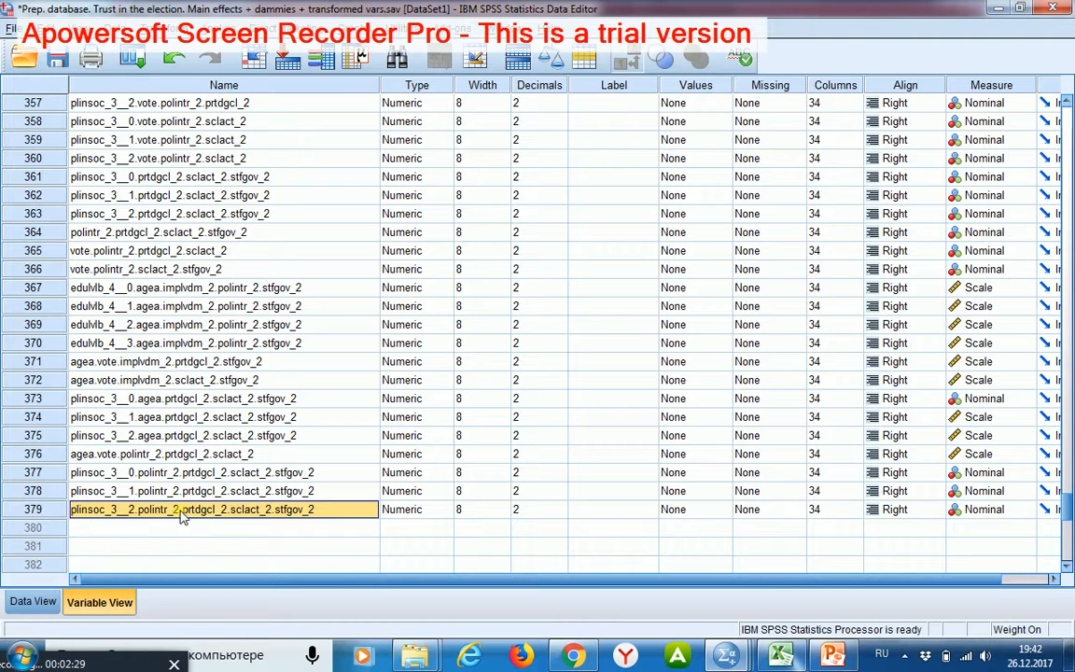
pyautogui.moveTo(297, 517)
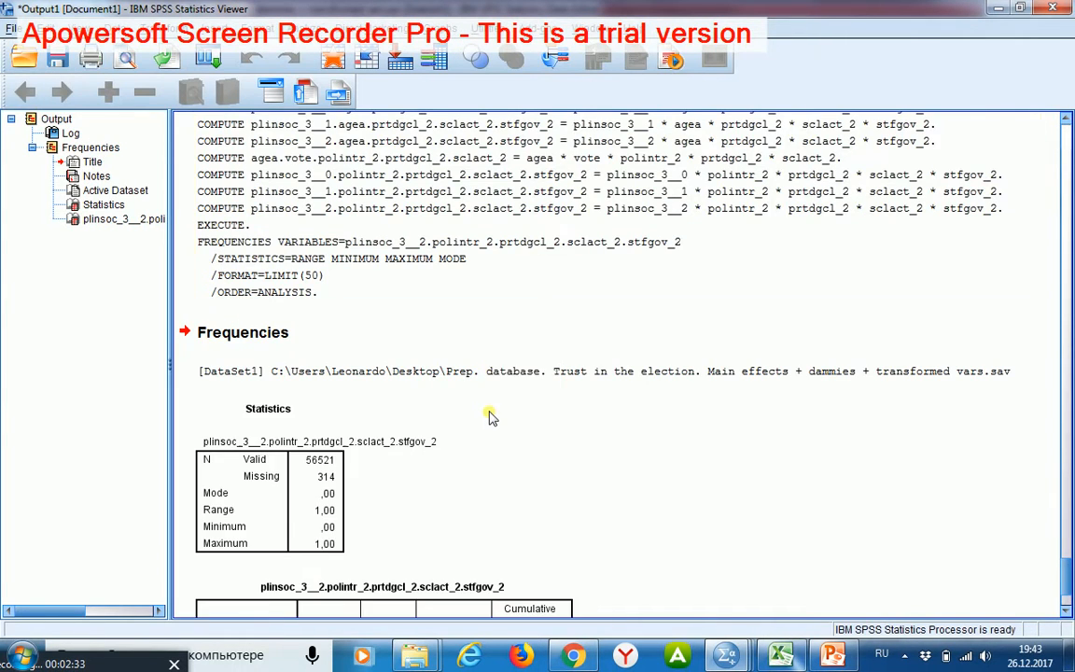
pyautogui.scroll(-3)
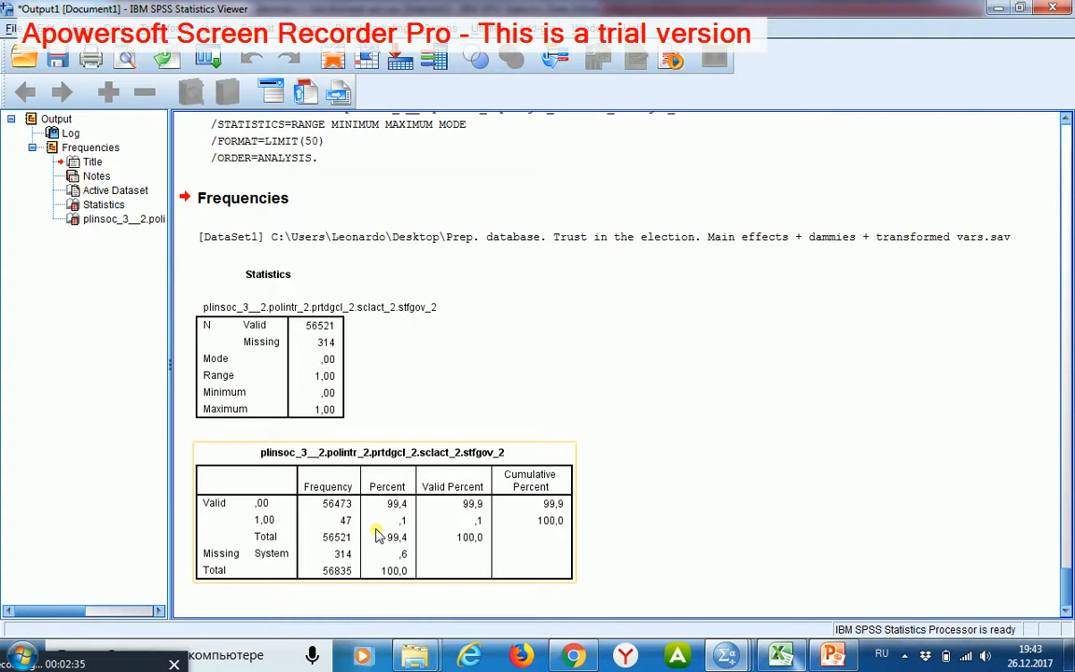